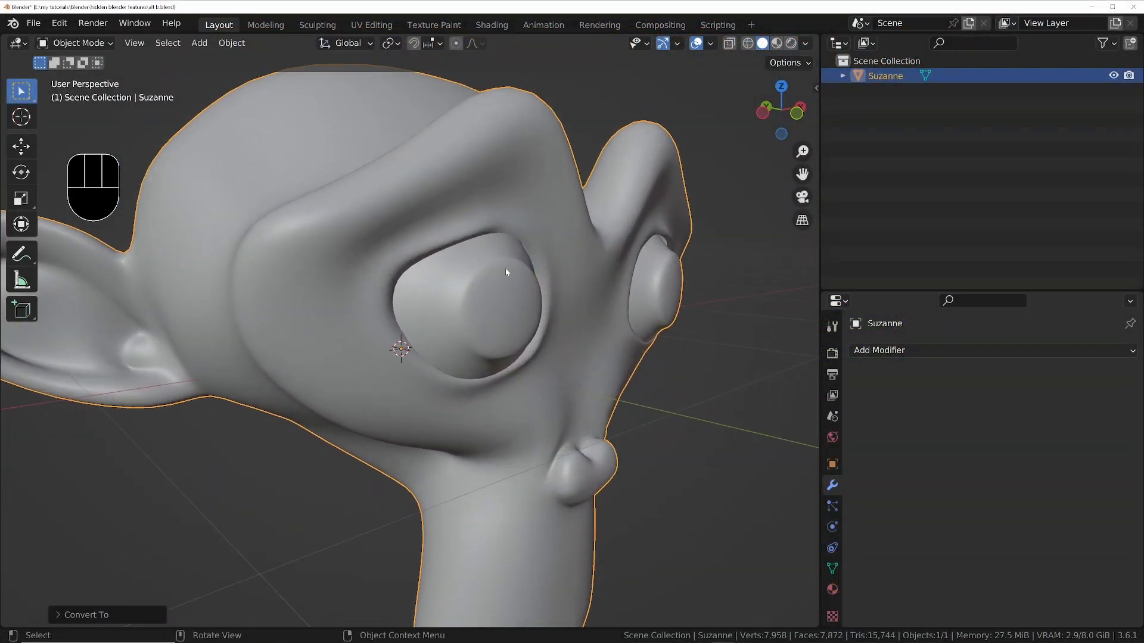
# - In Edit Mode, hide everything except Suzanne's eyeball and inspect it alone
pyautogui.moveTo(505, 271); pyautogui.dragTo(447, 207)
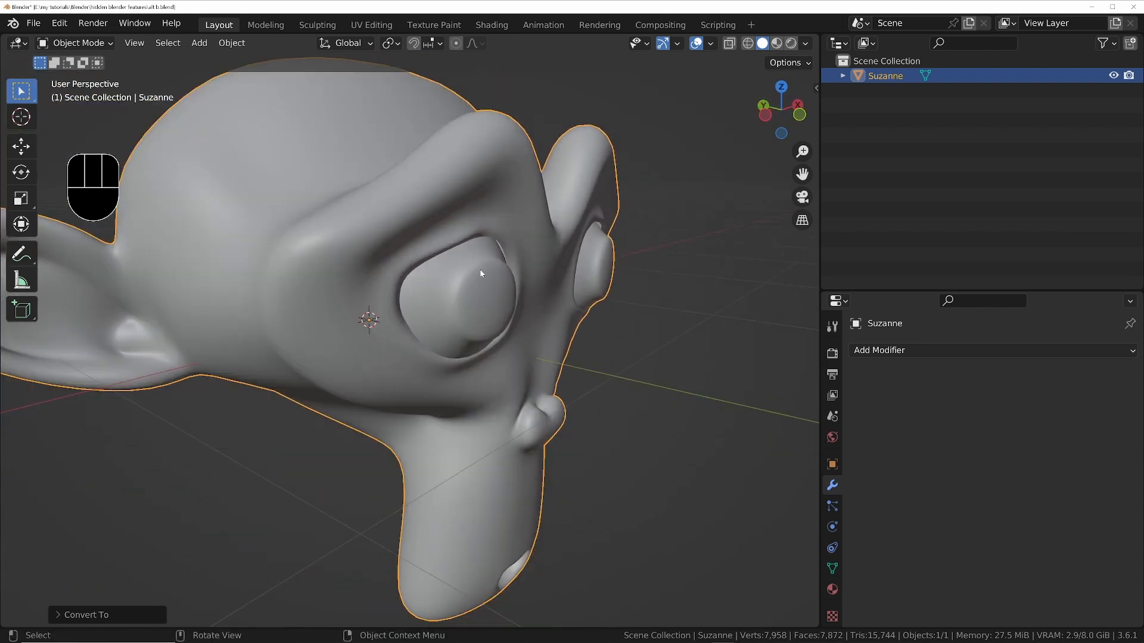
pyautogui.moveTo(288, 228)
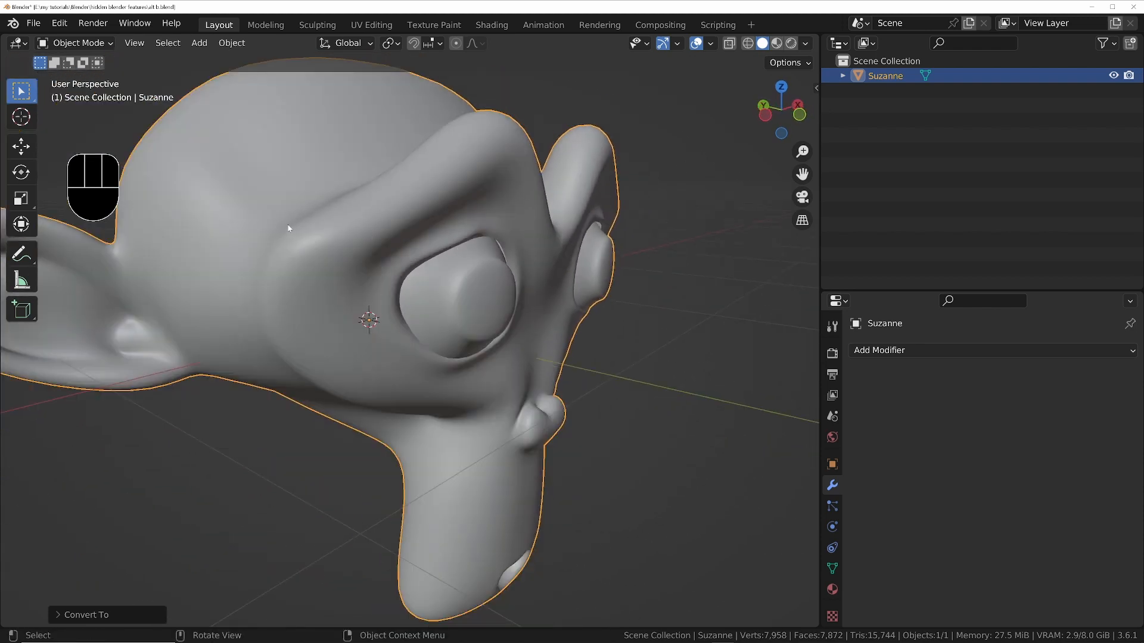
pyautogui.press('Tab')
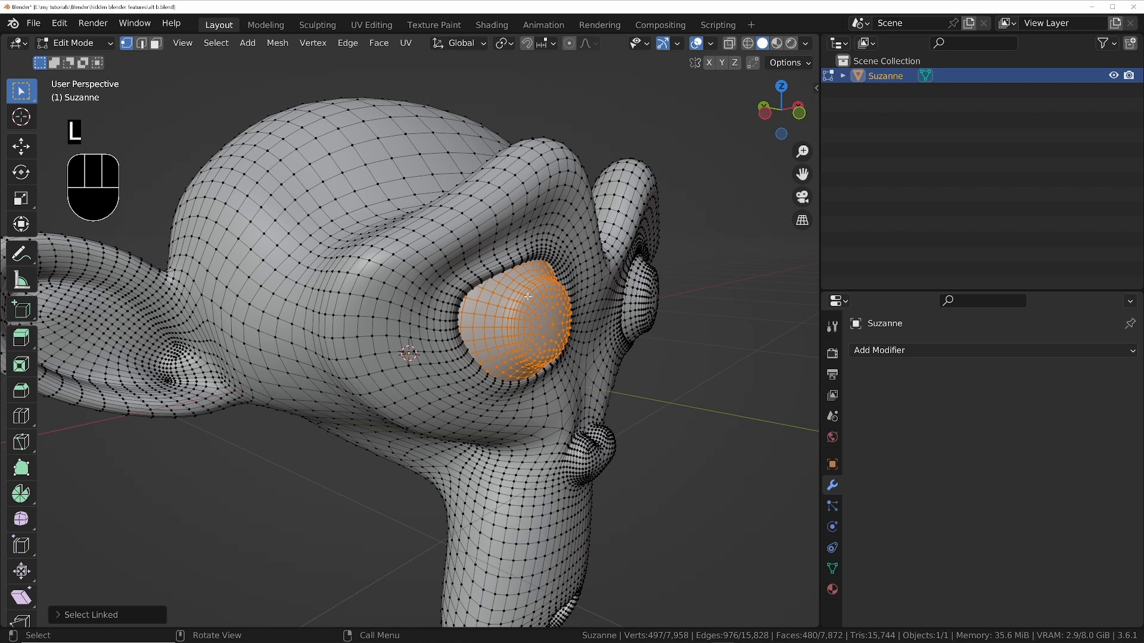
pyautogui.press('shift+h')
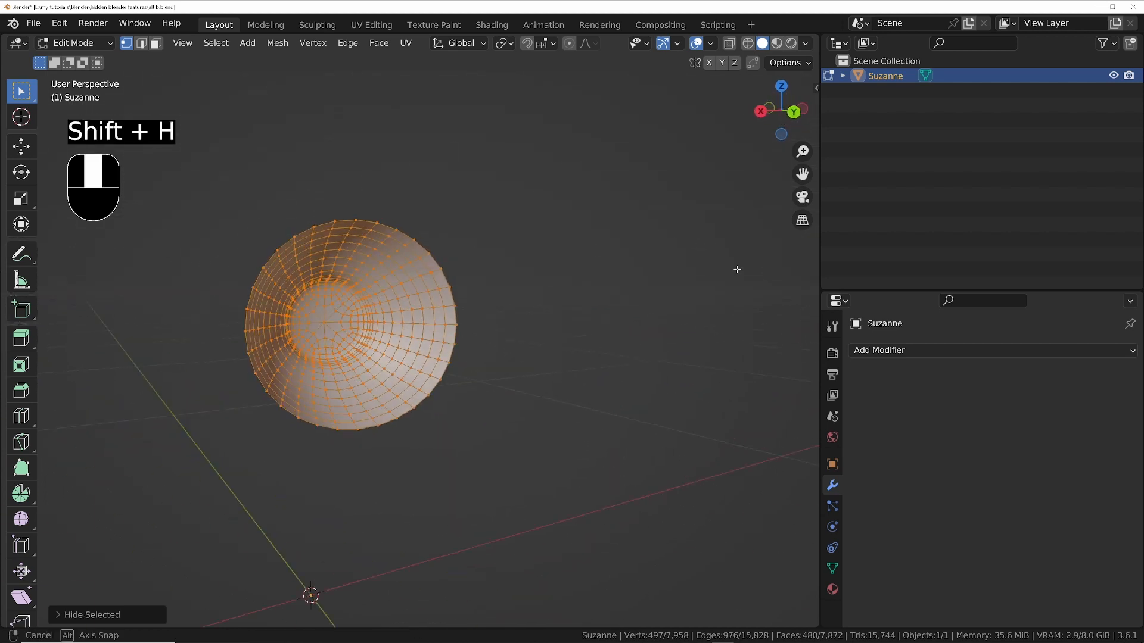
pyautogui.moveTo(512, 321); pyautogui.dragTo(437, 314)
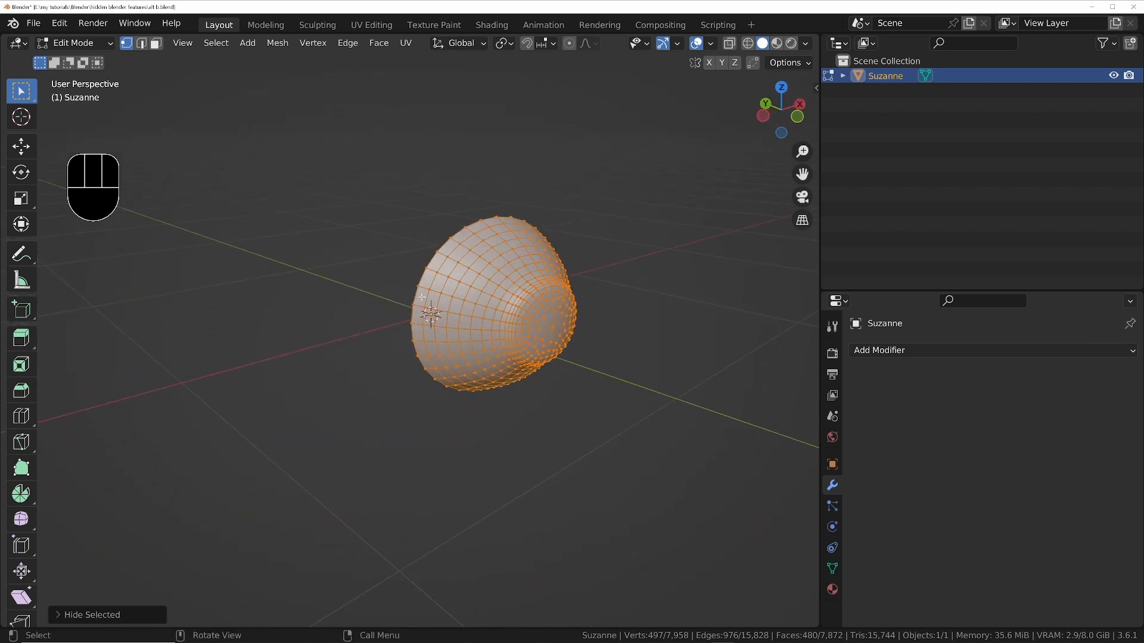
# - Reveal the hidden rest of the head and leave Edit Mode
pyautogui.press('alt+h')
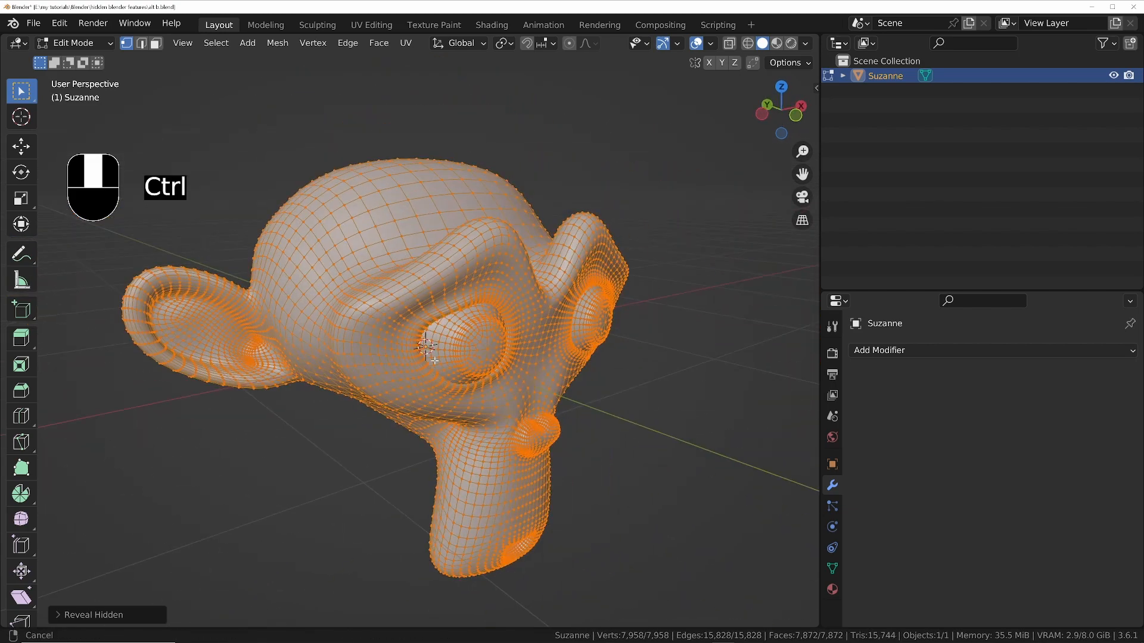
pyautogui.press('Tab')
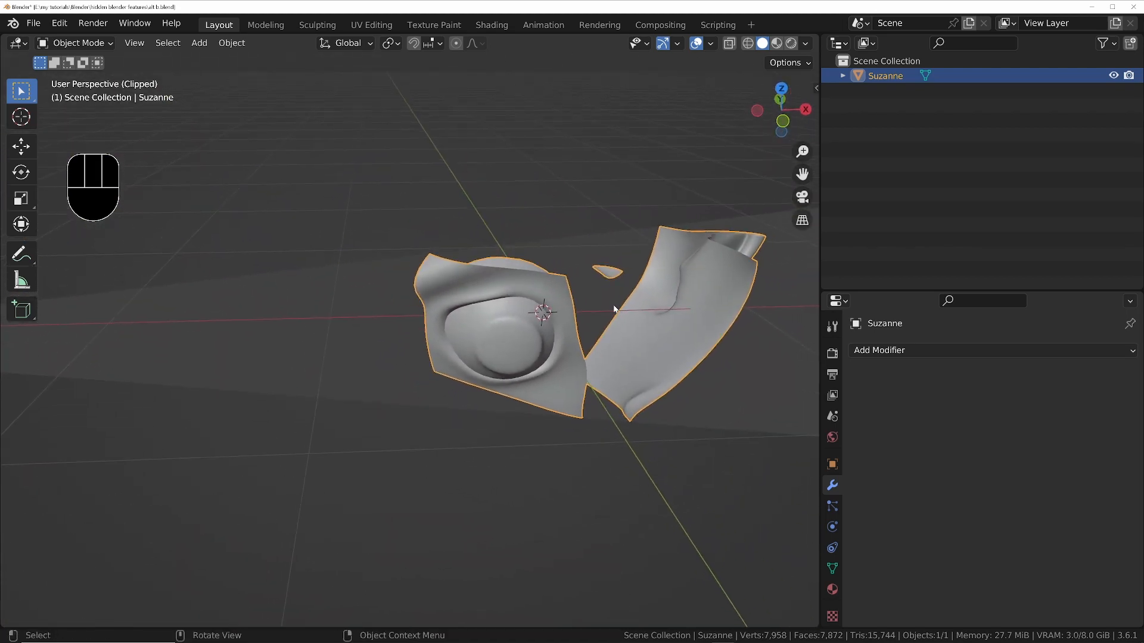
# - Briefly inspect the clipped eye region's mesh in Edit Mode, then return to Object Mode
pyautogui.press('Tab')
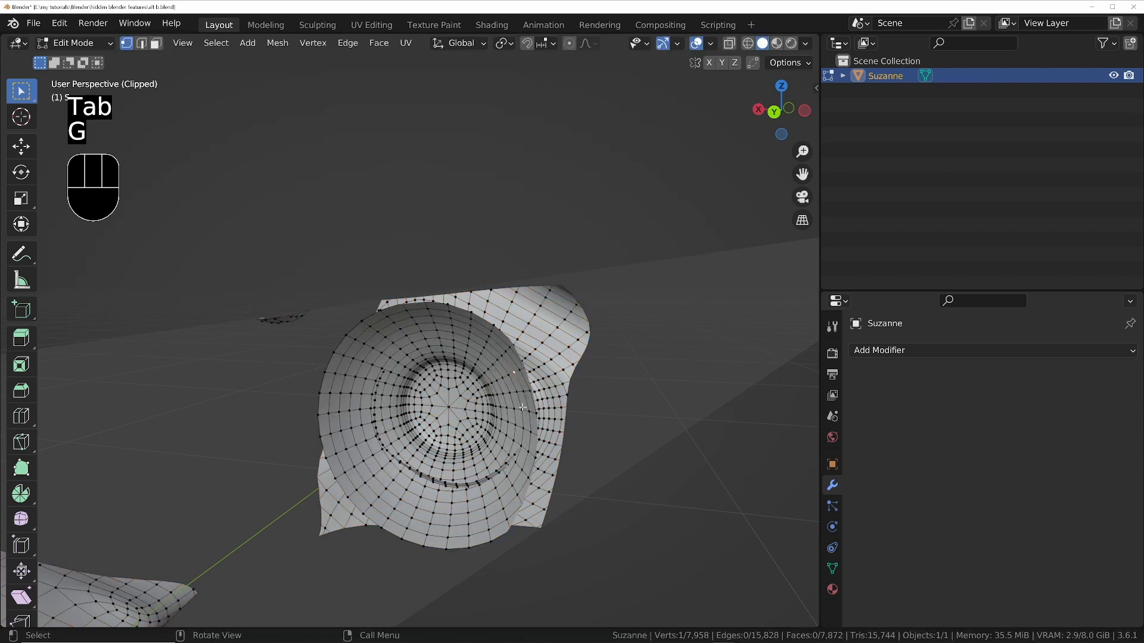
pyautogui.press('Tab')
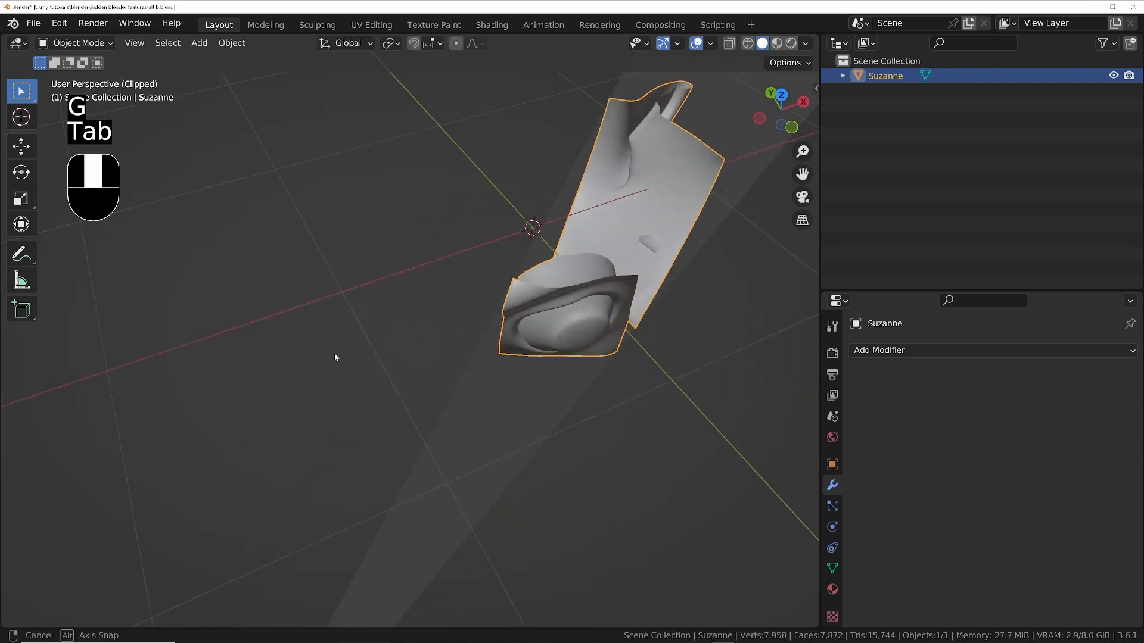